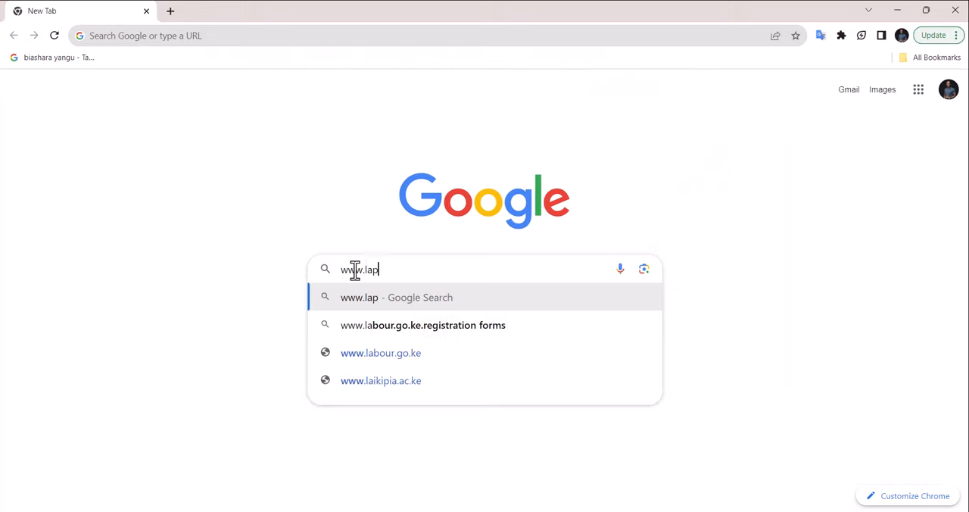
pyautogui.write('topclin')
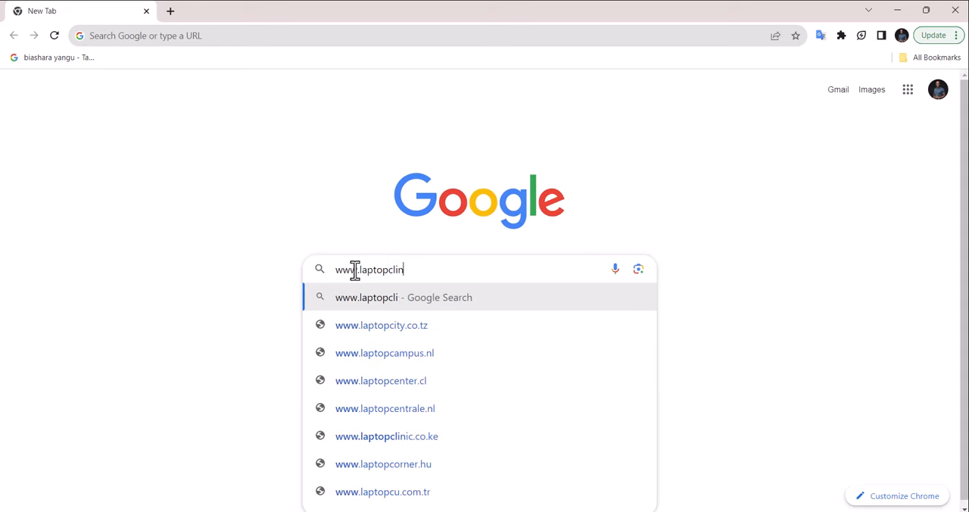